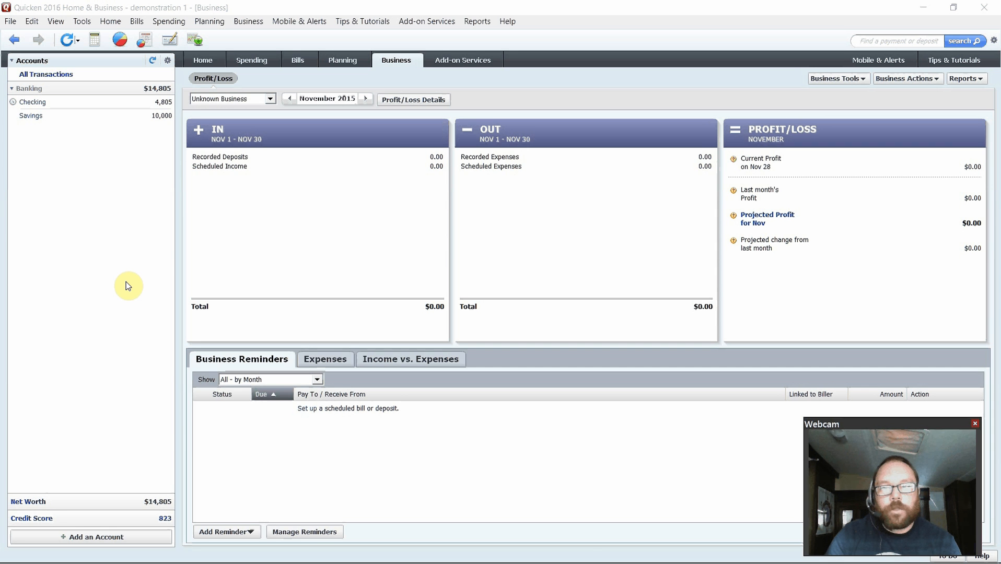
{"action": "mouse_move", "coordinate": [99, 540]}
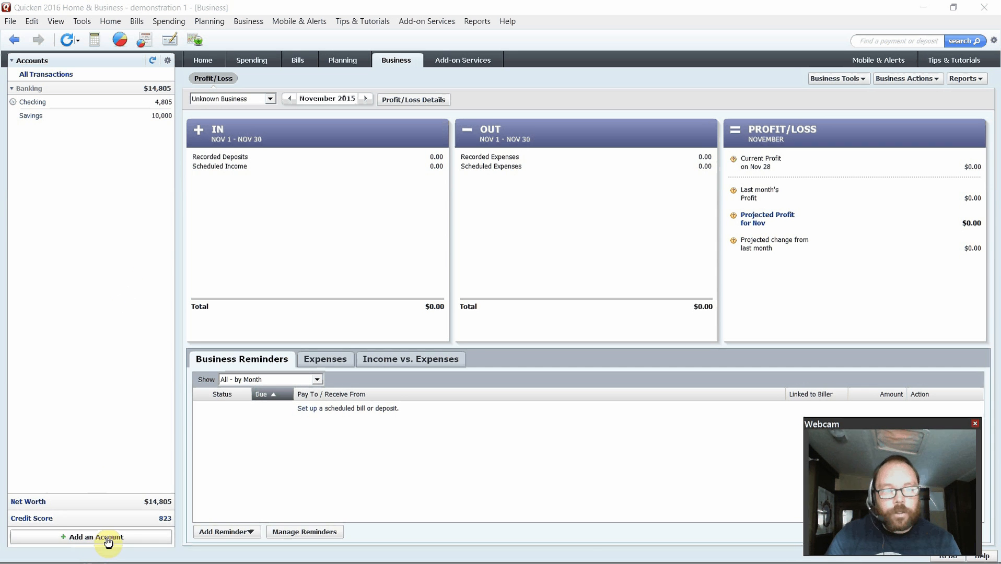
{"action": "mouse_move", "coordinate": [306, 316]}
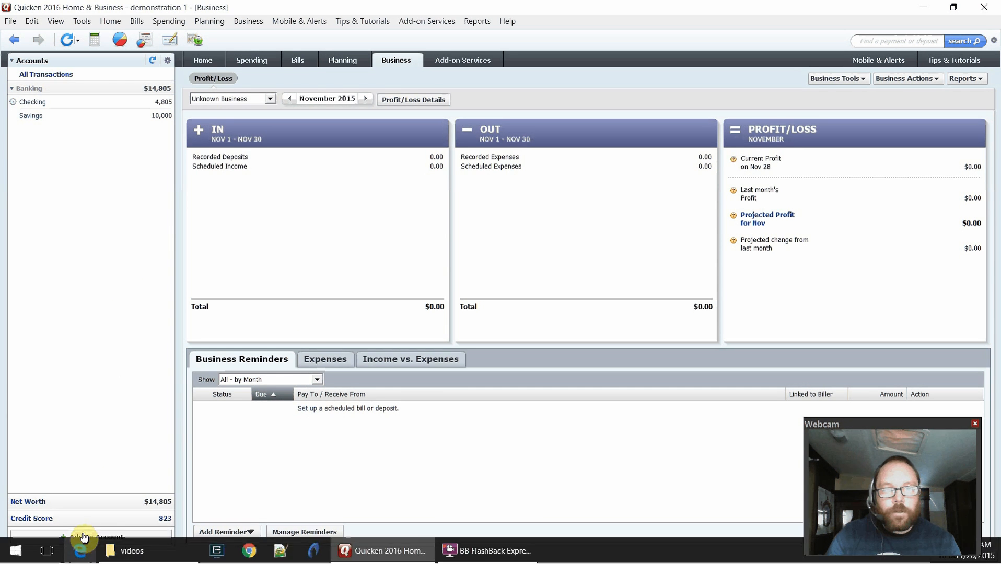
Start adding a new account from the Accounts sidebar to show the account type choices.
{"action": "left_click", "coordinate": [85, 535]}
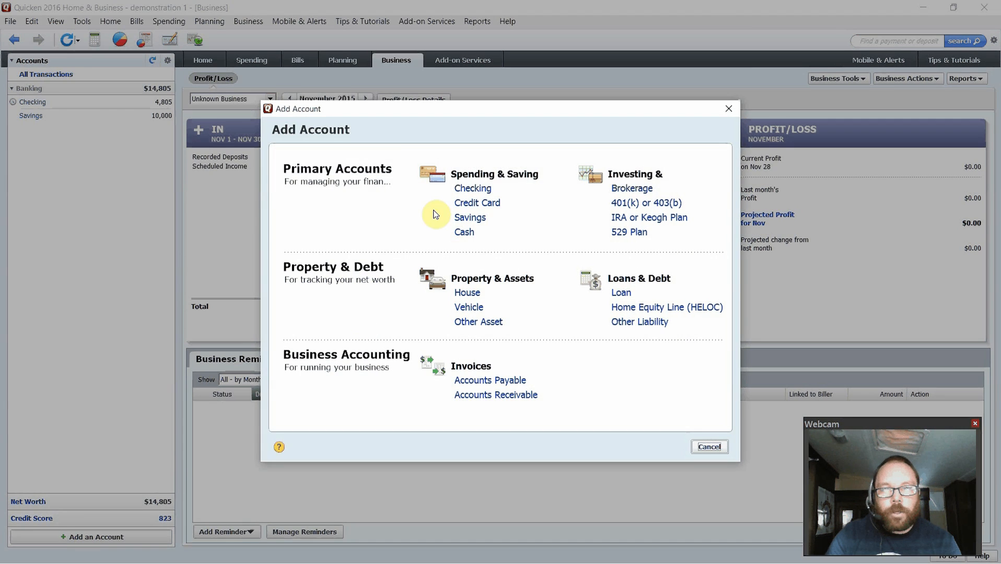
{"action": "mouse_move", "coordinate": [505, 198]}
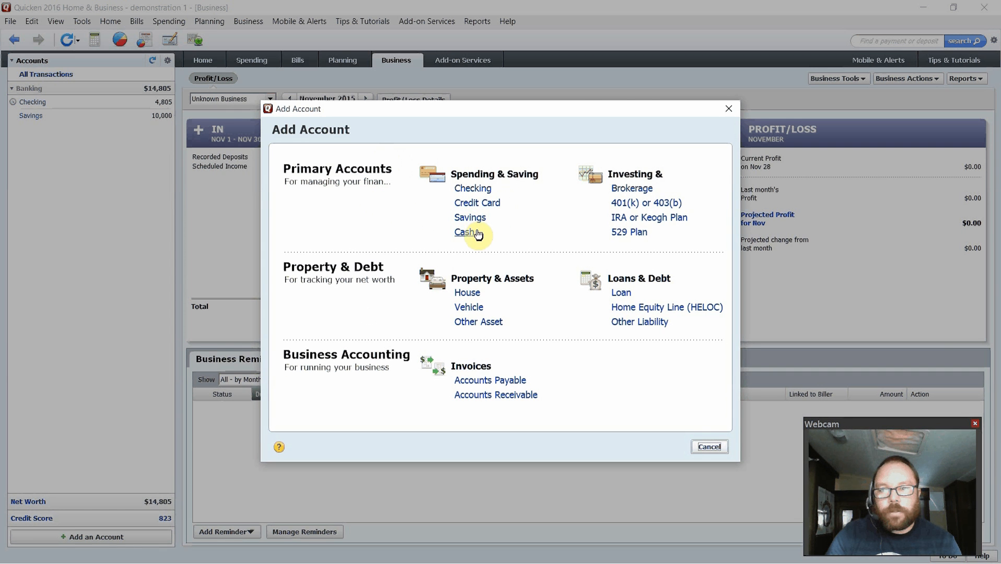
{"action": "mouse_move", "coordinate": [481, 236]}
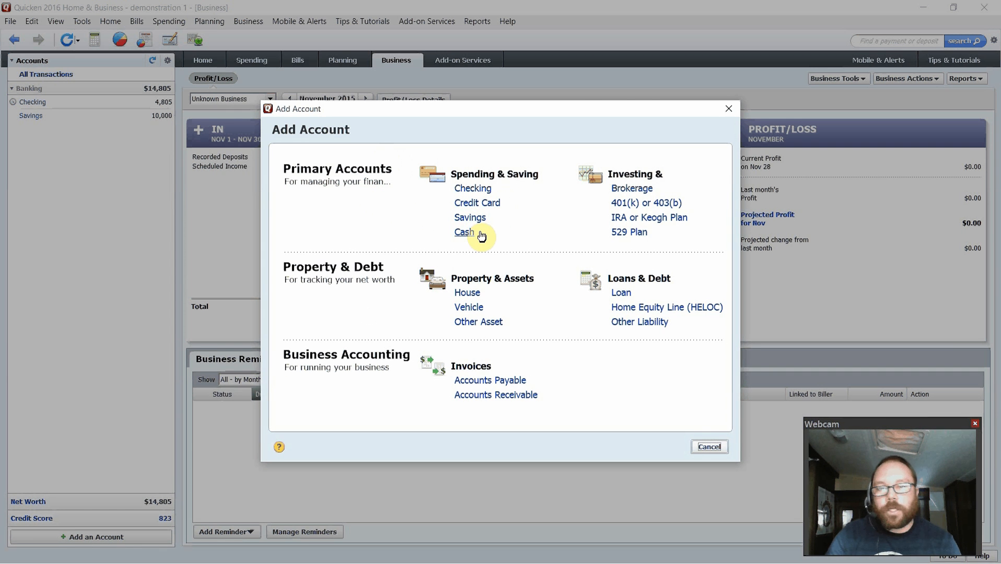
{"action": "mouse_move", "coordinate": [466, 293]}
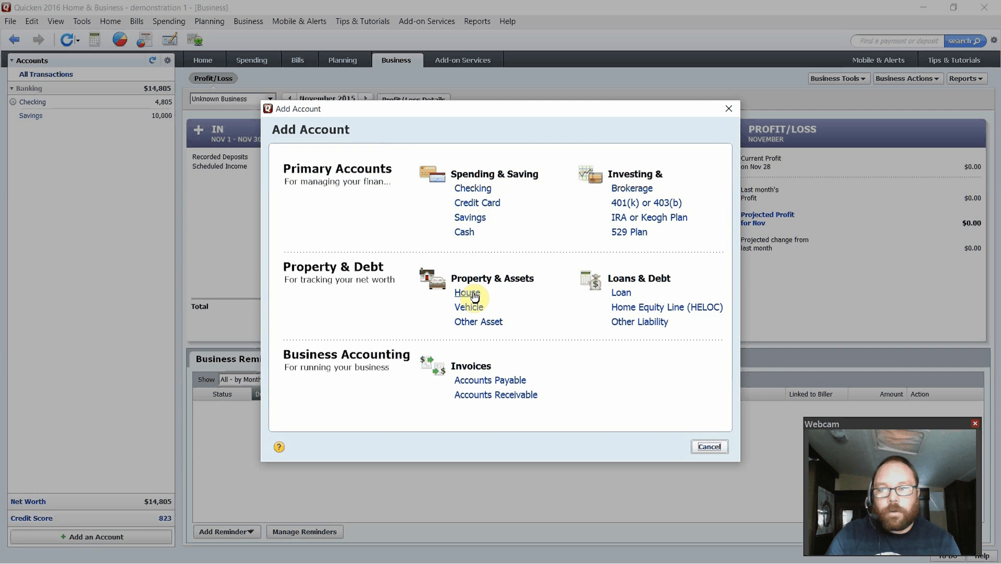
{"action": "mouse_move", "coordinate": [639, 322]}
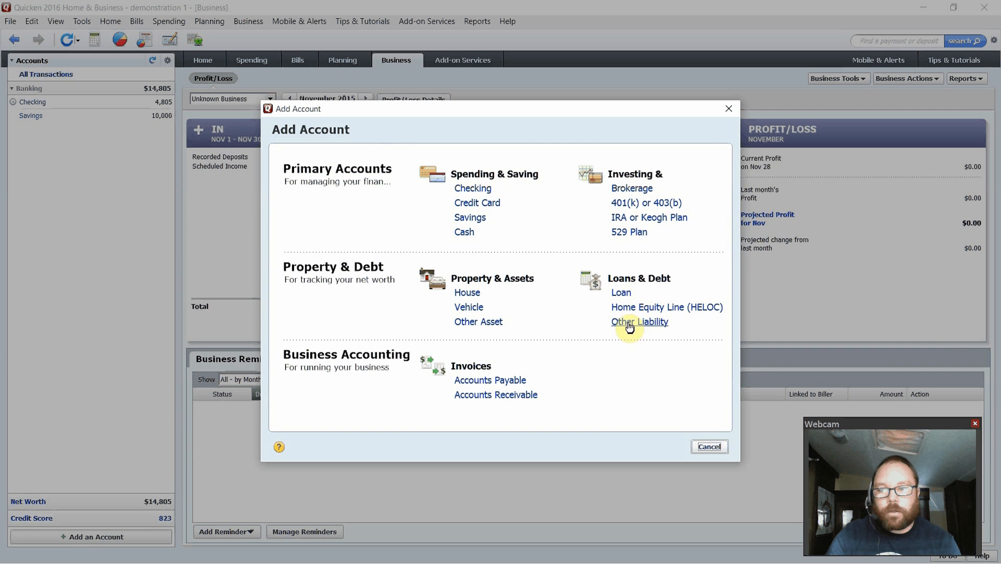
{"action": "mouse_move", "coordinate": [479, 326]}
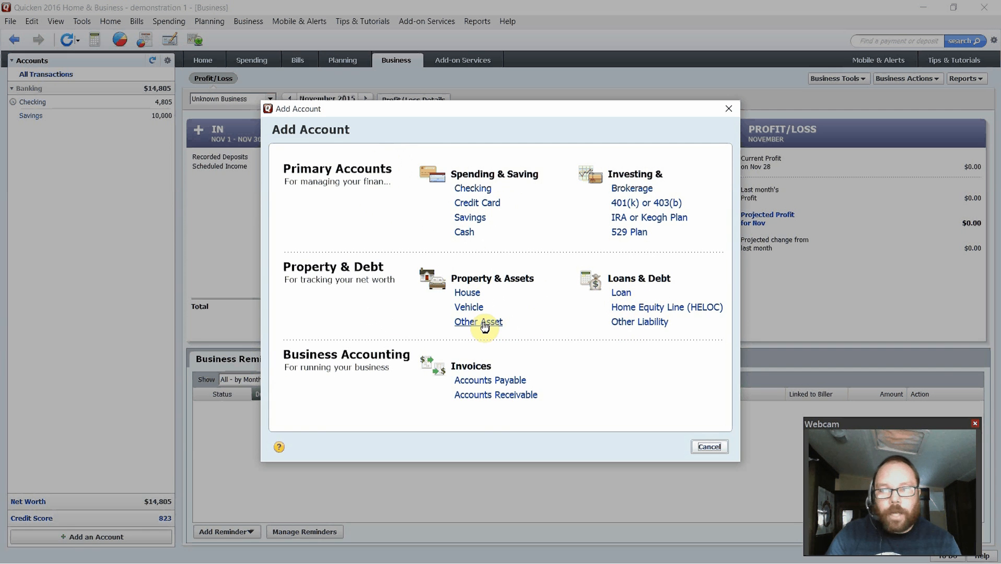
{"action": "mouse_move", "coordinate": [490, 380]}
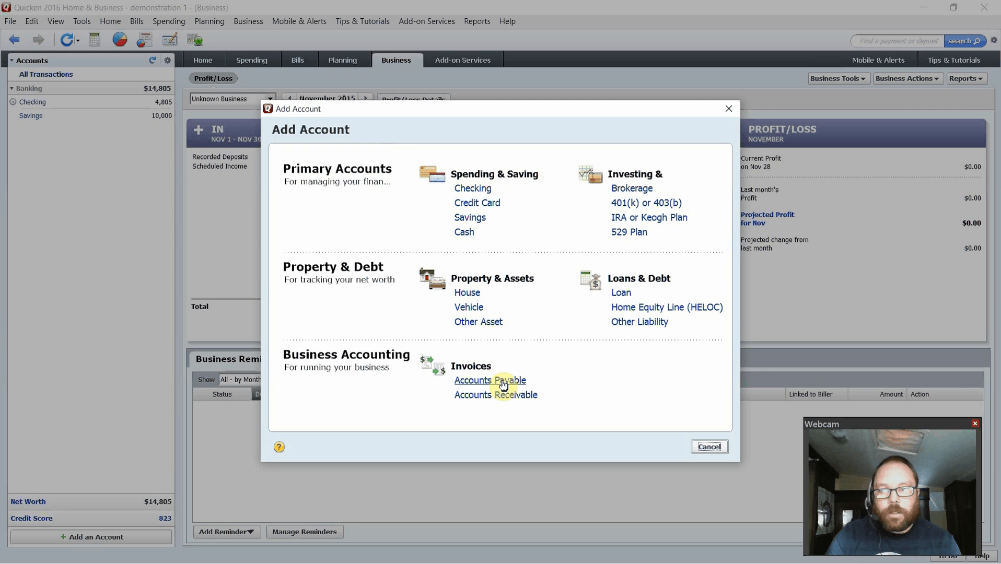
{"action": "mouse_move", "coordinate": [514, 408]}
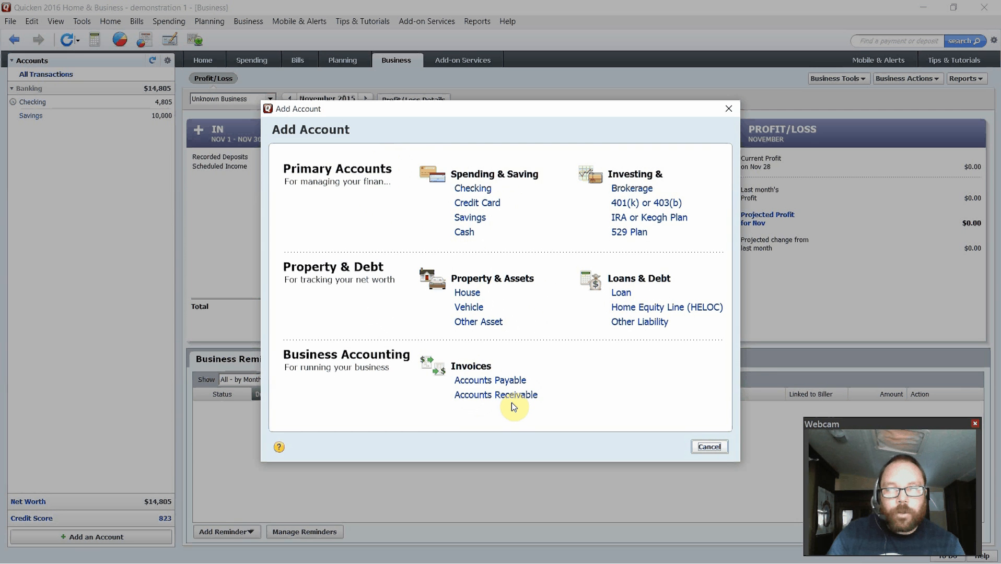
{"action": "mouse_move", "coordinate": [569, 345]}
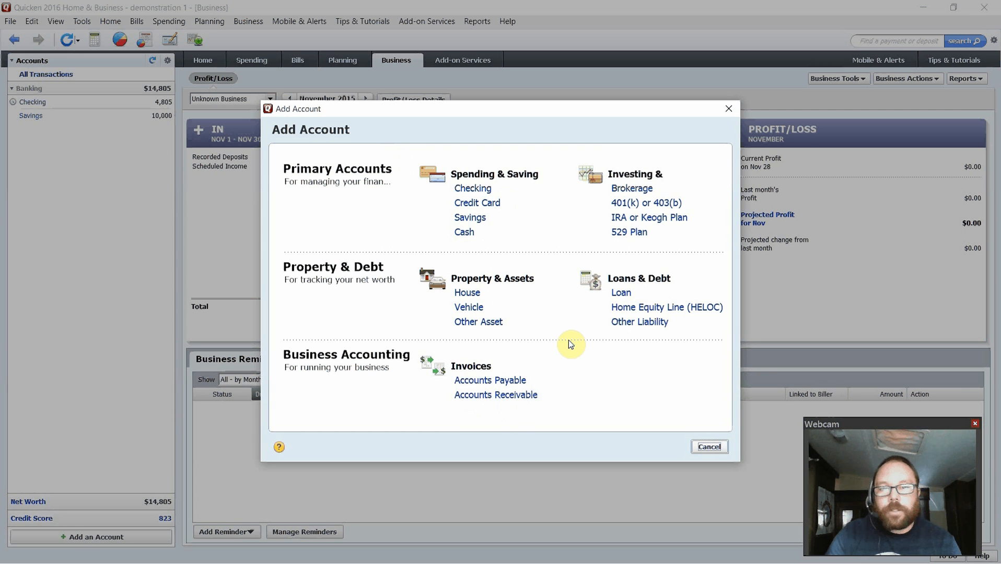
{"action": "mouse_move", "coordinate": [645, 228]}
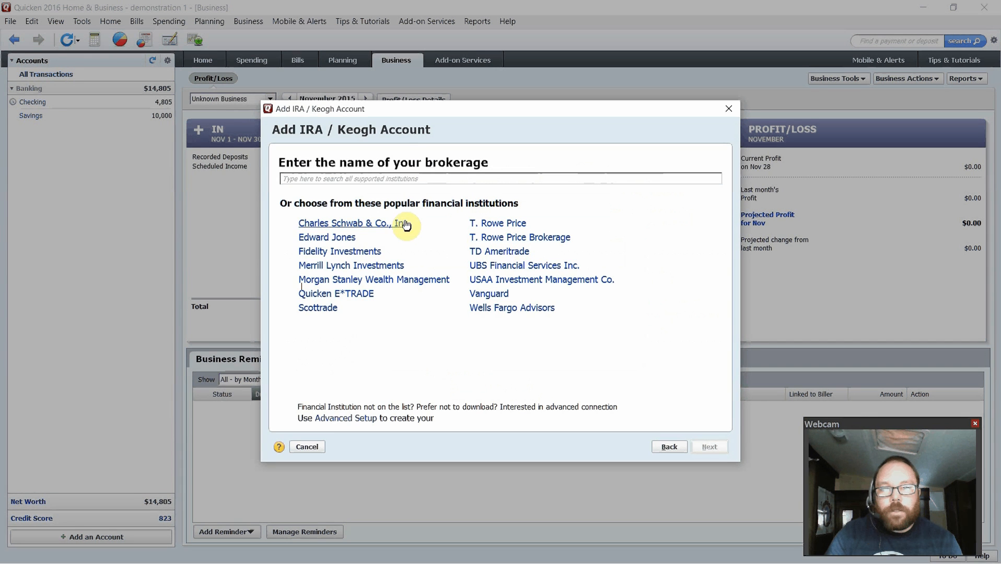
{"action": "mouse_move", "coordinate": [366, 165]}
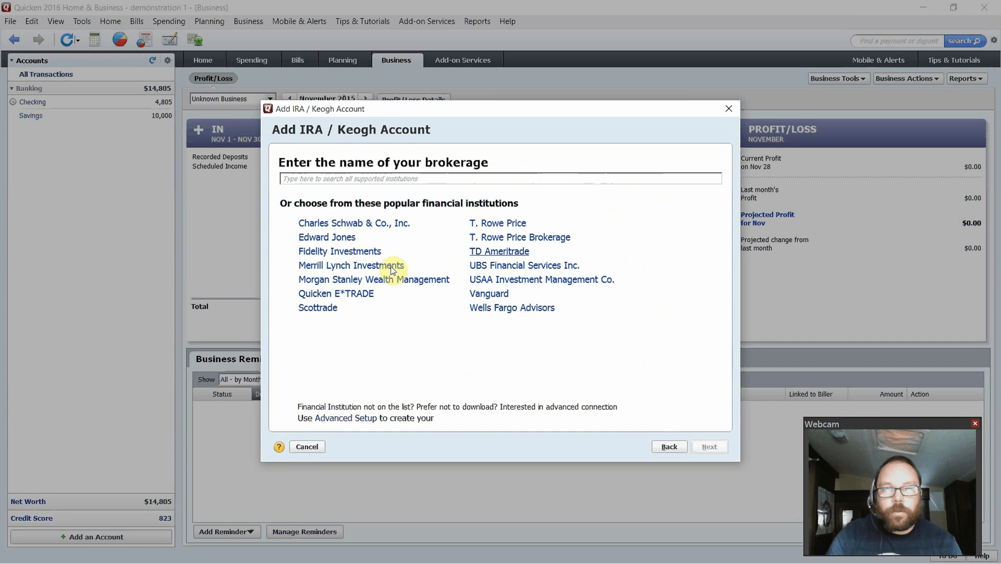
Choose Quicken E*TRADE as the IRA brokerage, then cancel the setup dialog.
{"action": "left_click", "coordinate": [335, 294]}
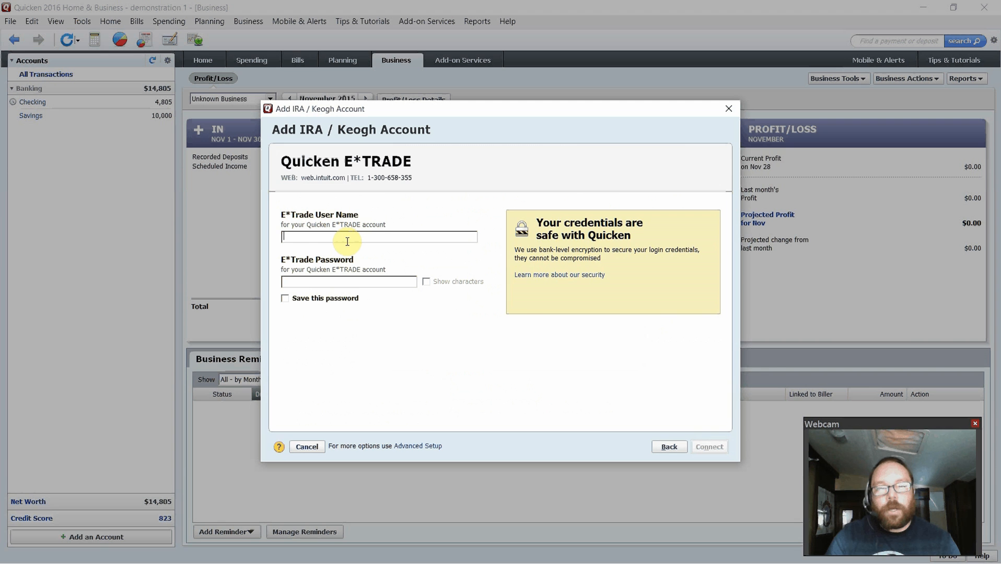
{"action": "mouse_move", "coordinate": [551, 425]}
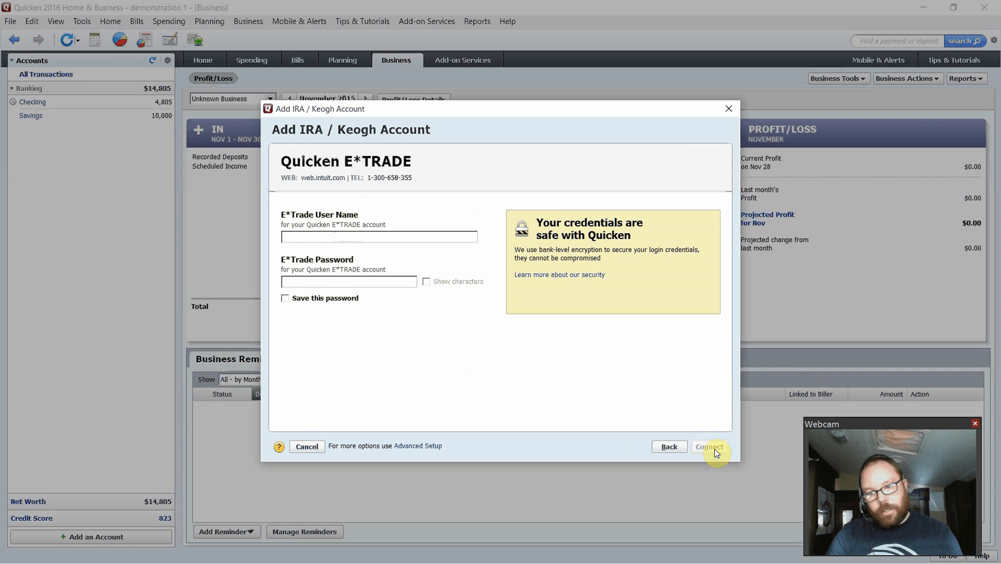
{"action": "mouse_move", "coordinate": [600, 395]}
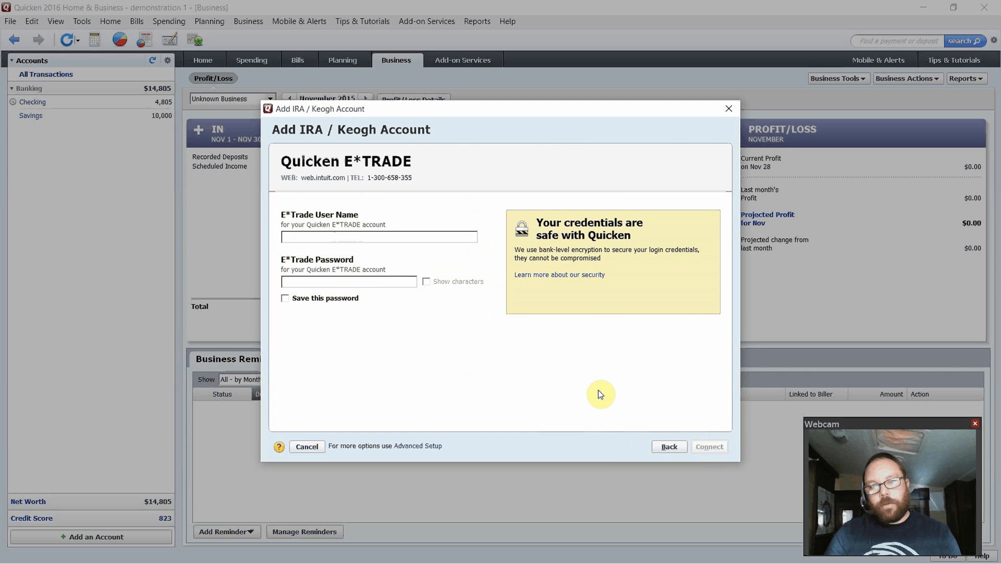
{"action": "mouse_move", "coordinate": [728, 108]}
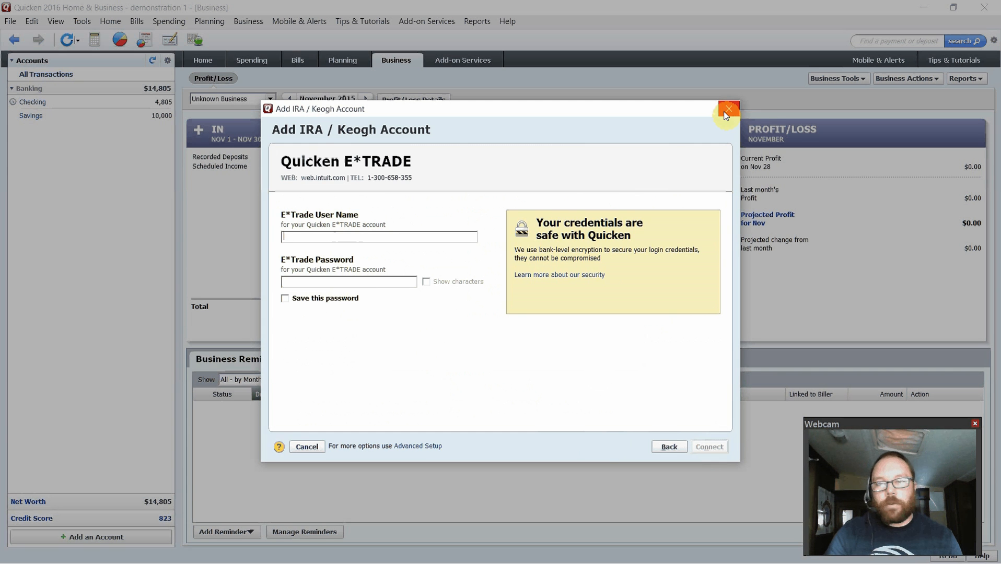
{"action": "left_click", "coordinate": [728, 109]}
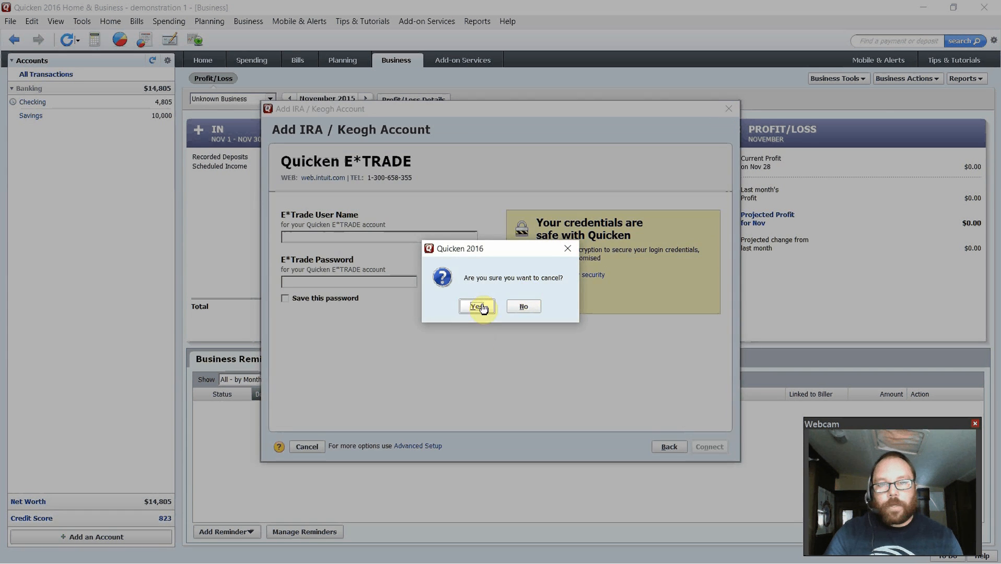
Confirm abandoning the IRA setup and begin adding a Credit Card account instead.
{"action": "left_click", "coordinate": [476, 306]}
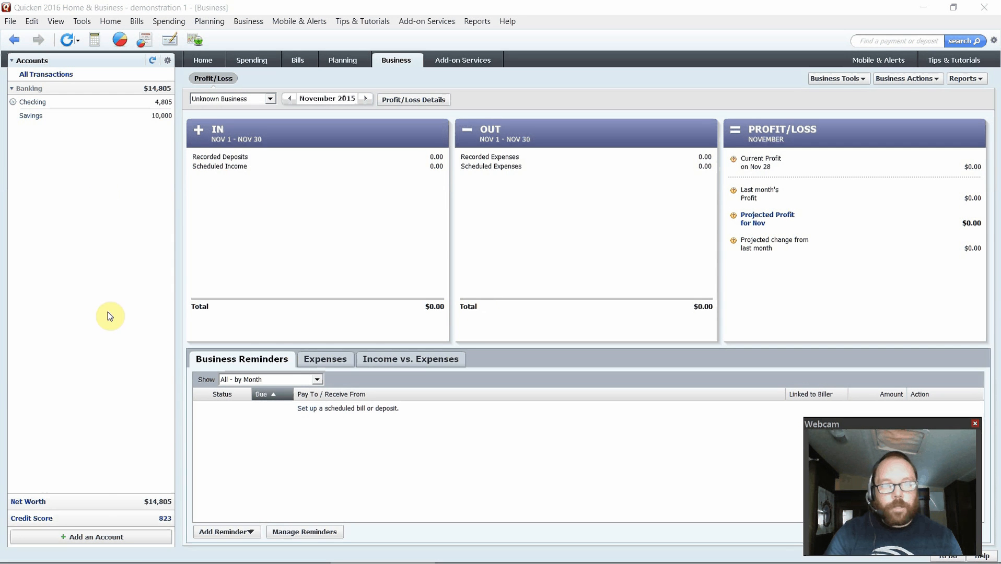
{"action": "mouse_move", "coordinate": [106, 540]}
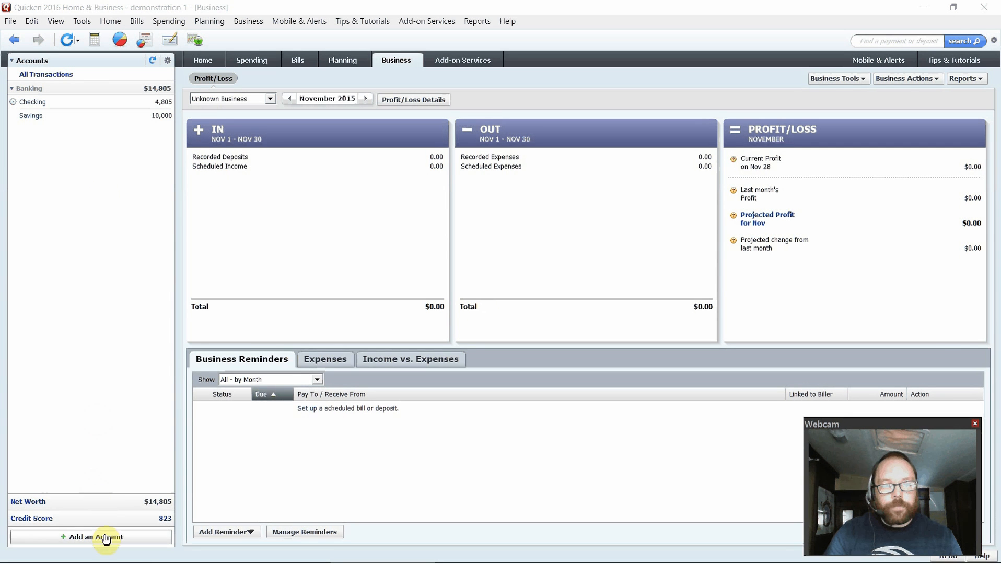
{"action": "left_click", "coordinate": [91, 537]}
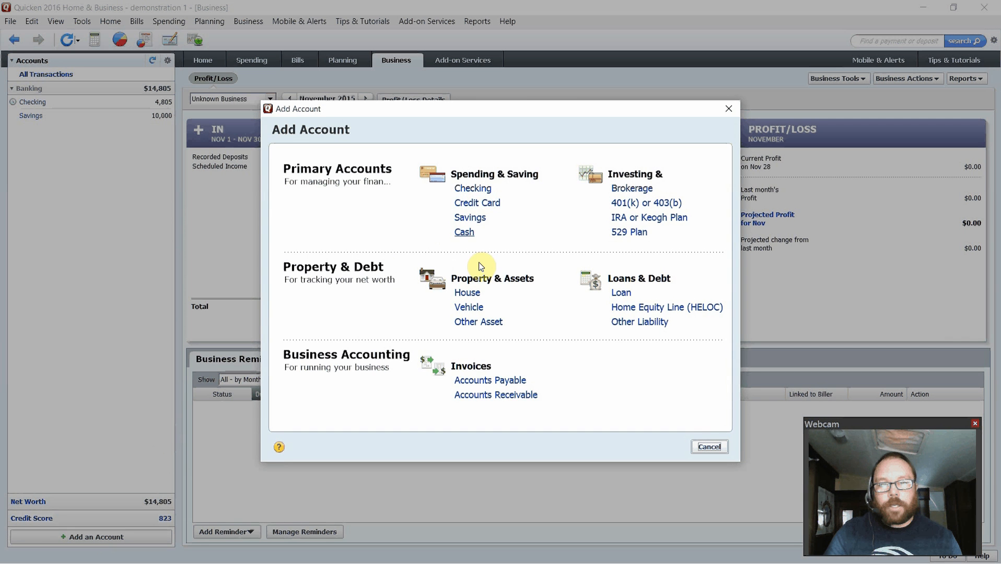
{"action": "mouse_move", "coordinate": [484, 208]}
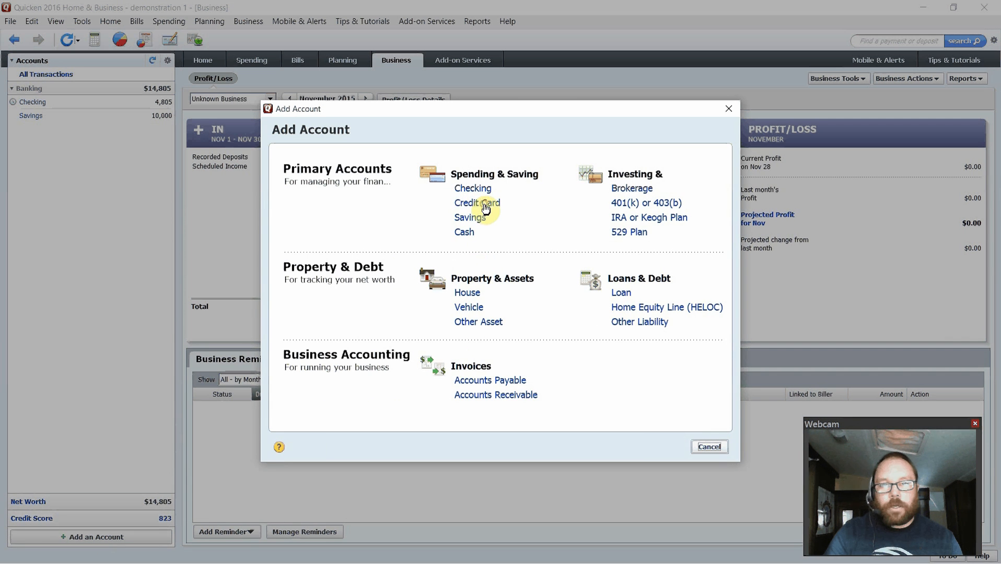
{"action": "left_click", "coordinate": [476, 203]}
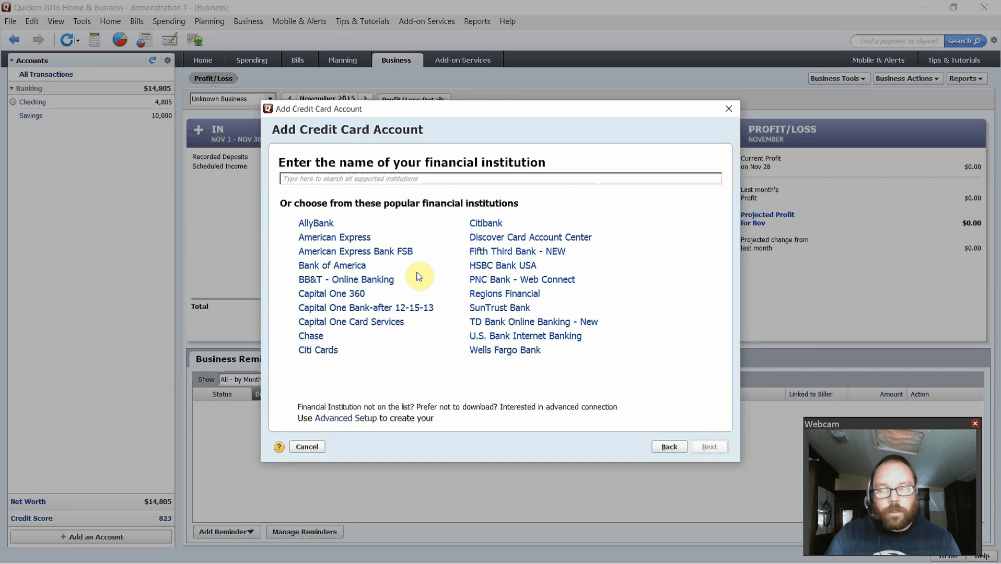
{"action": "mouse_move", "coordinate": [332, 294]}
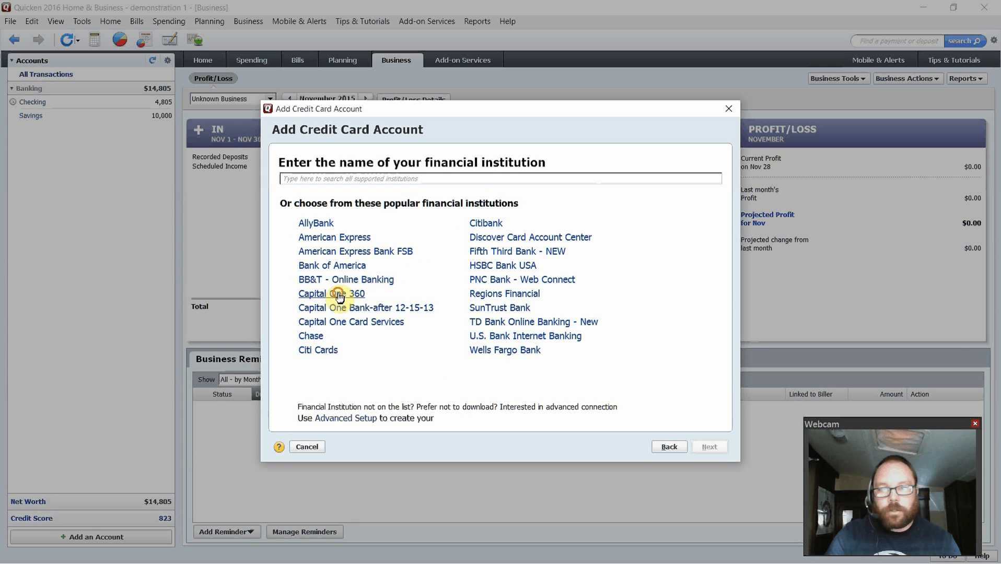
Choose Capital One 360 as the credit card's financial institution.
{"action": "left_click", "coordinate": [330, 293]}
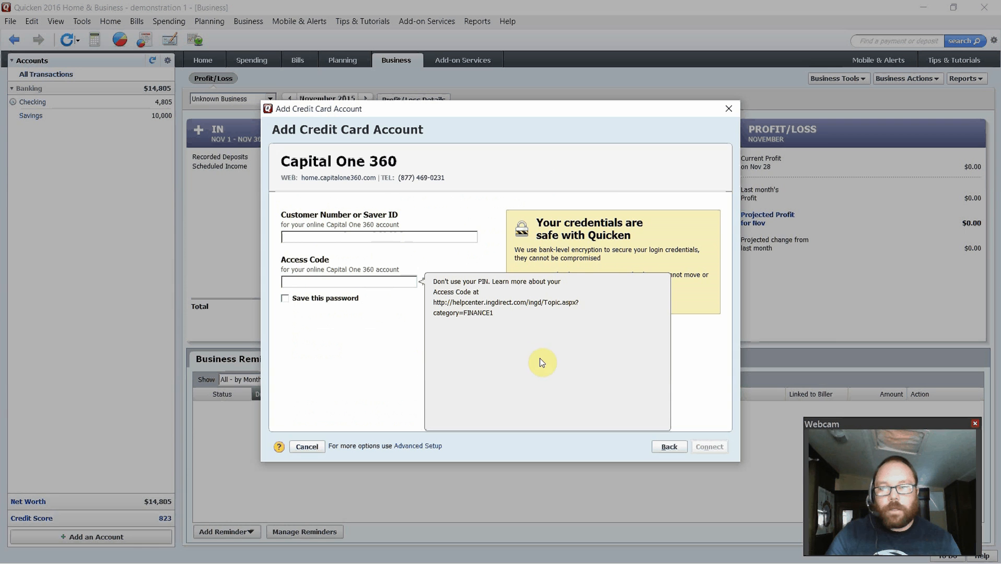
{"action": "mouse_move", "coordinate": [731, 109]}
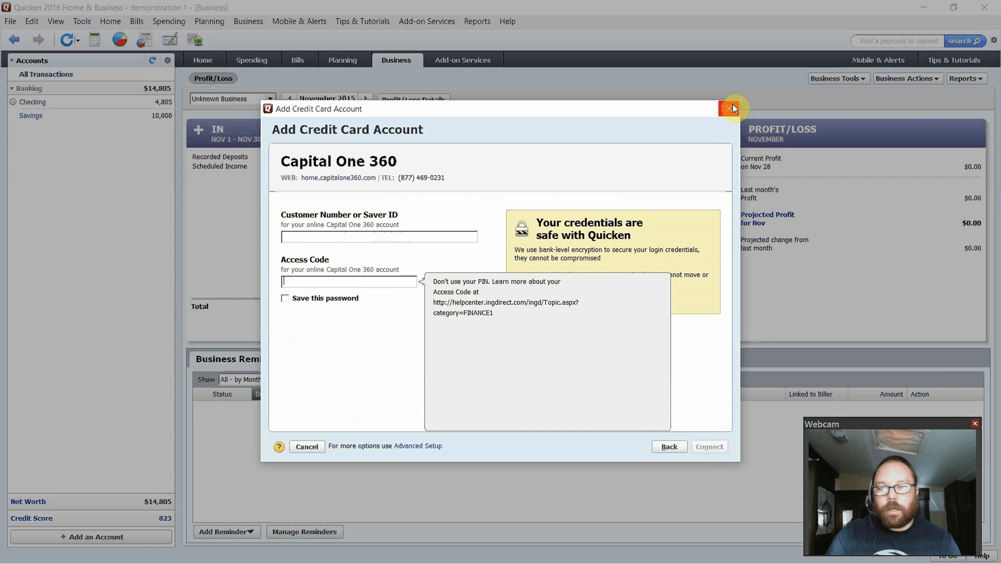
Cancel the Capital One 360 credit card setup, returning to the Business dashboard.
{"action": "left_click", "coordinate": [729, 109]}
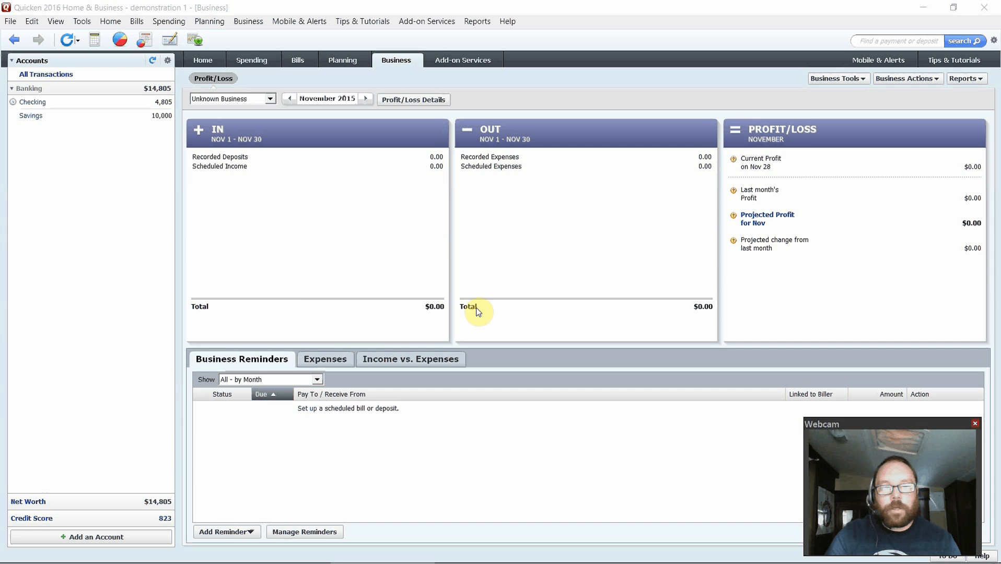
{"action": "mouse_move", "coordinate": [266, 321]}
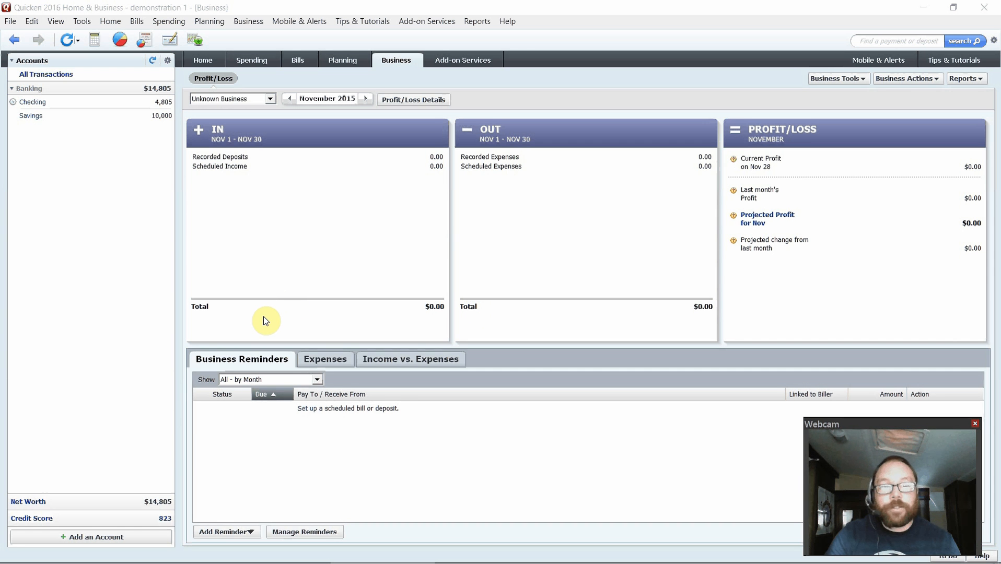